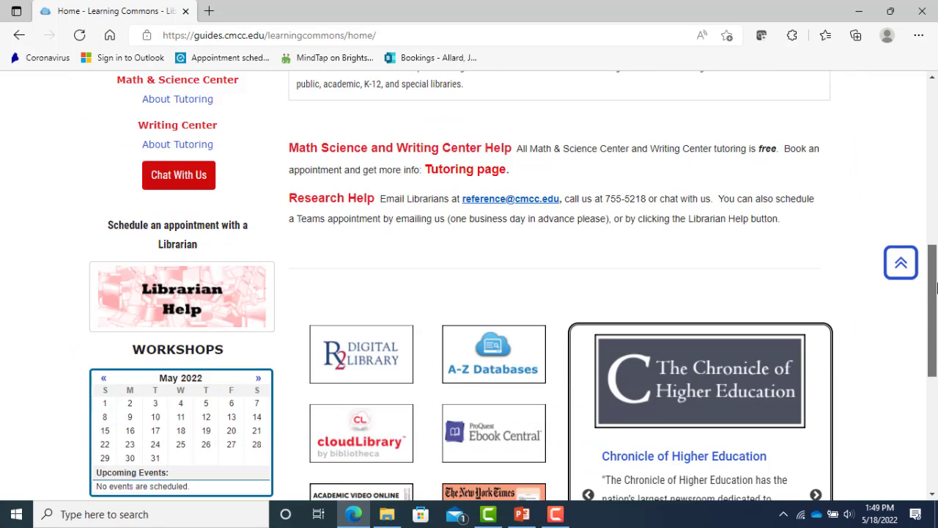
- Create a complimentary New York Times account using the saved library email
{"action": "left_click", "coordinate": [493, 491]}
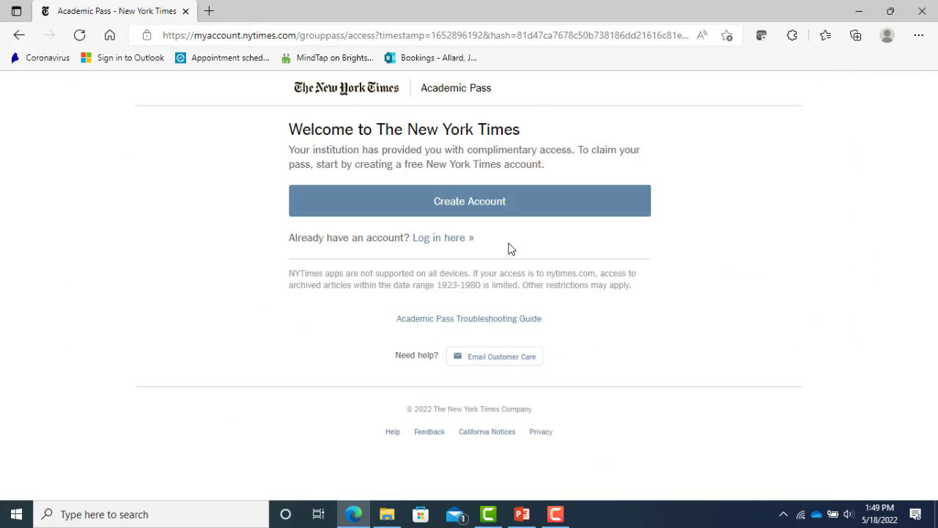
{"action": "left_click", "coordinate": [469, 200]}
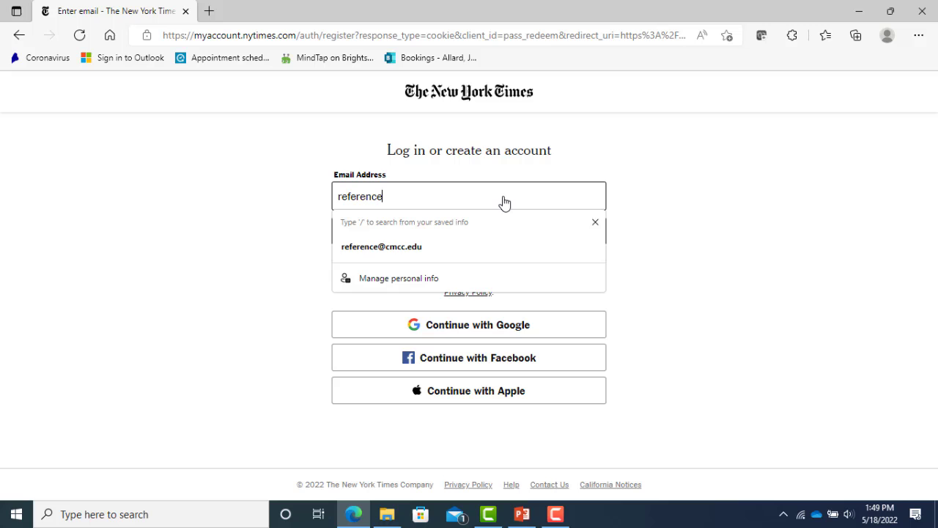
{"action": "left_click", "coordinate": [381, 246]}
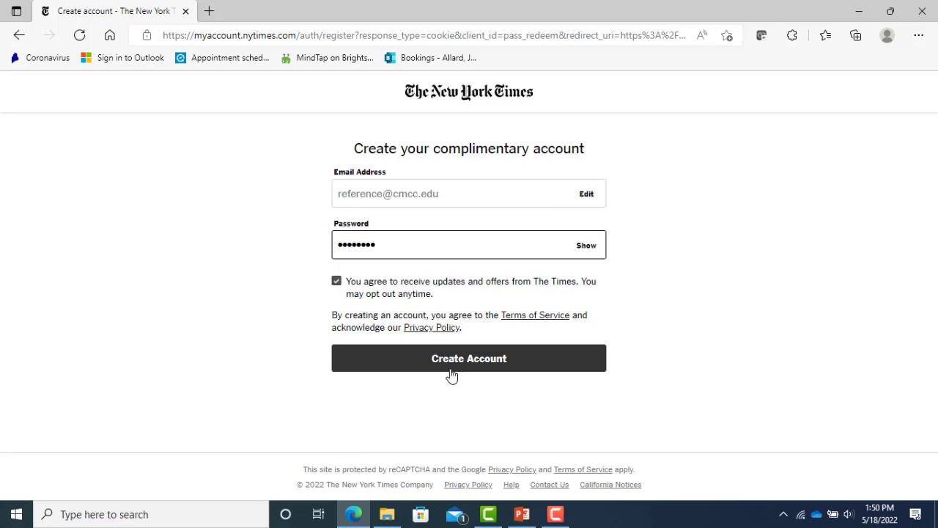
{"action": "left_click", "coordinate": [468, 358]}
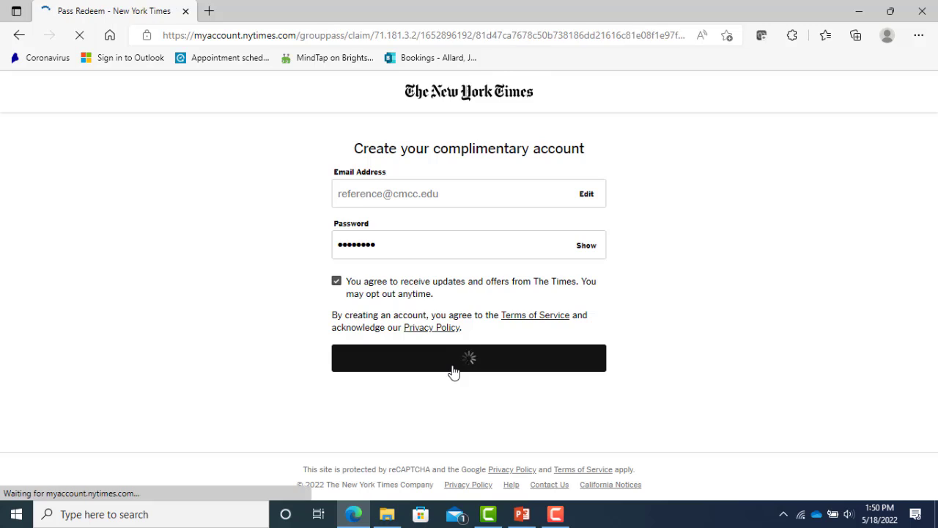
- Claim the student Academic Pass with graduation year 2023 and continue to nytimes.com
{"action": "left_click", "coordinate": [468, 358]}
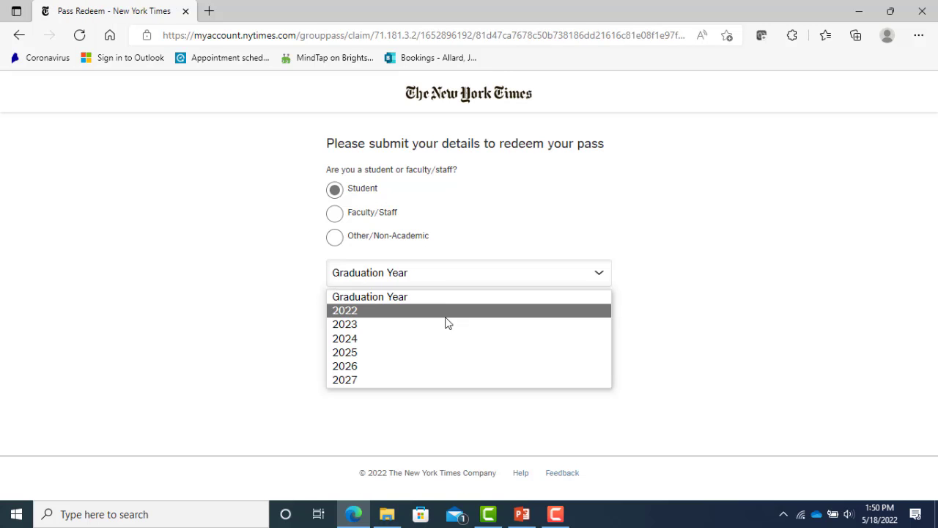
{"action": "left_click", "coordinate": [344, 324]}
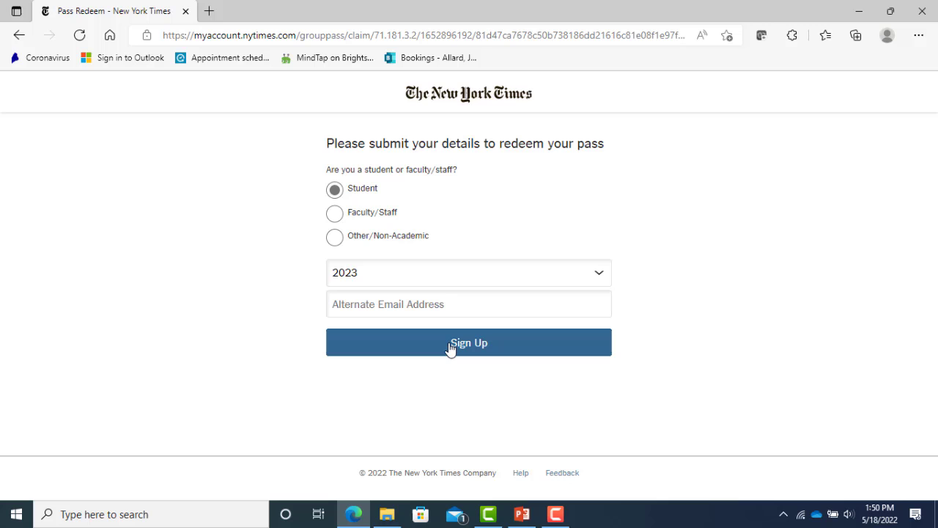
{"action": "left_click", "coordinate": [468, 343]}
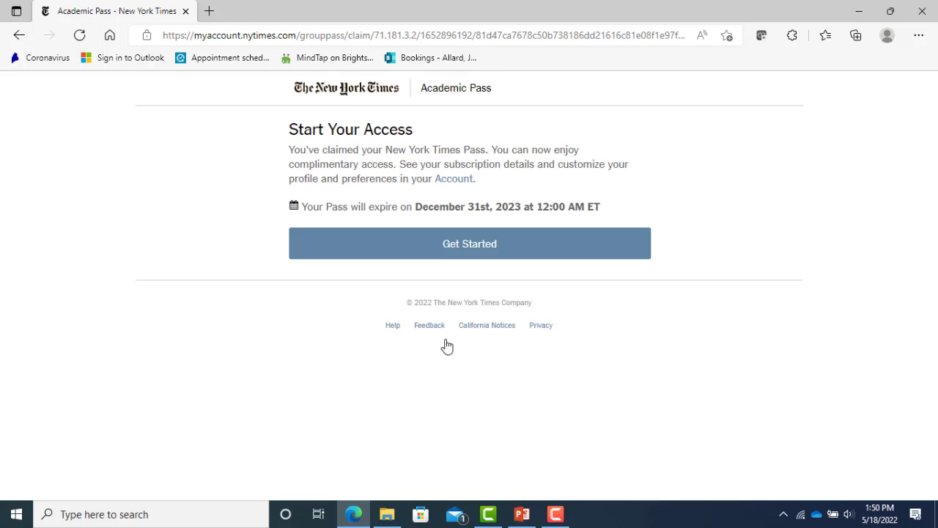
{"action": "left_click", "coordinate": [469, 244]}
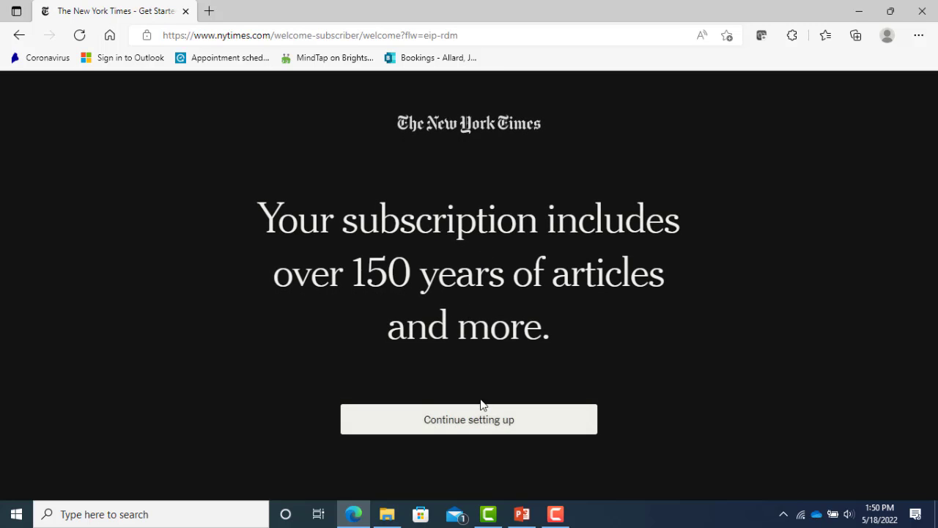
{"action": "left_click", "coordinate": [469, 419]}
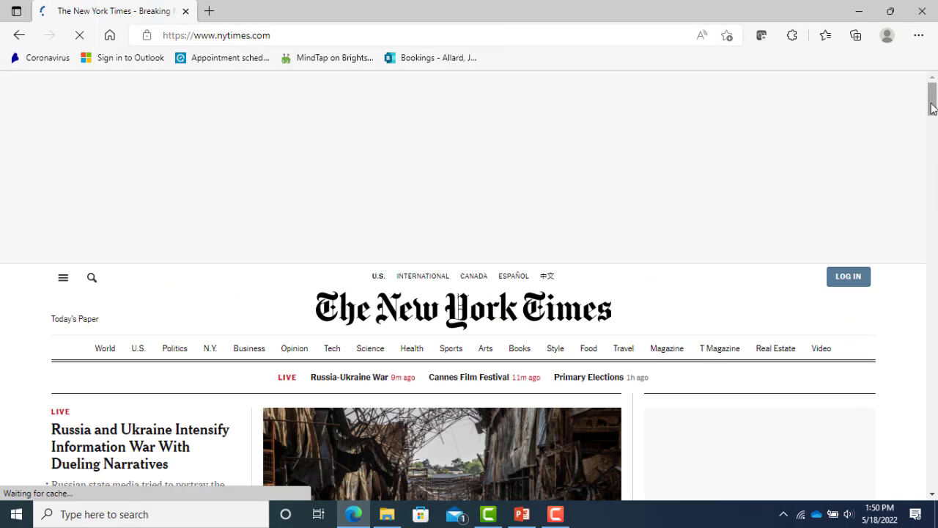